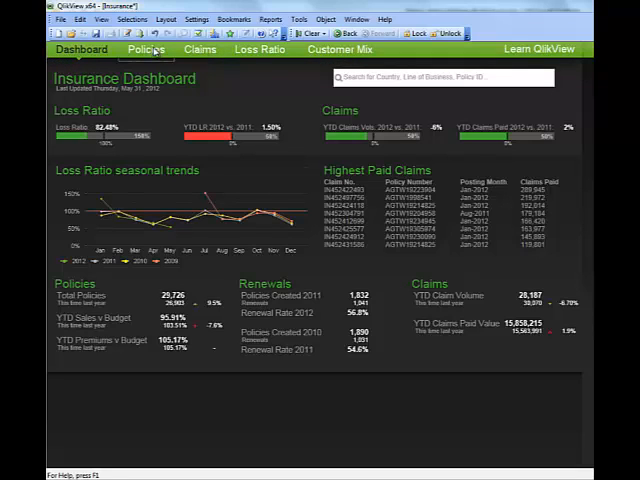
Step: Go from the Policies and Loss Ratio sheets via Loss Ratio Map to Loss Ratio What If
left_click(145, 49)
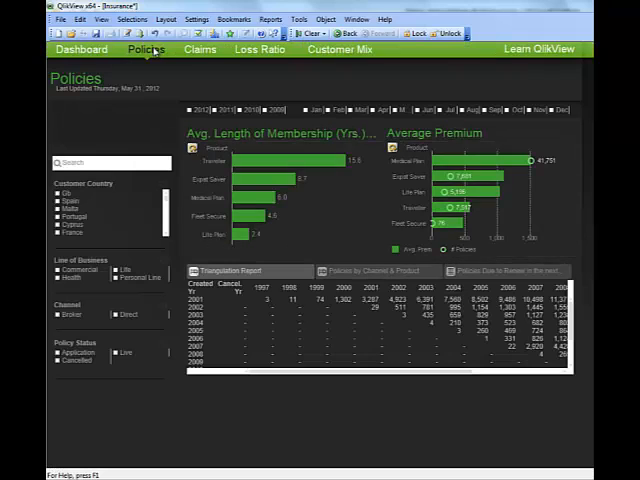
left_click(199, 49)
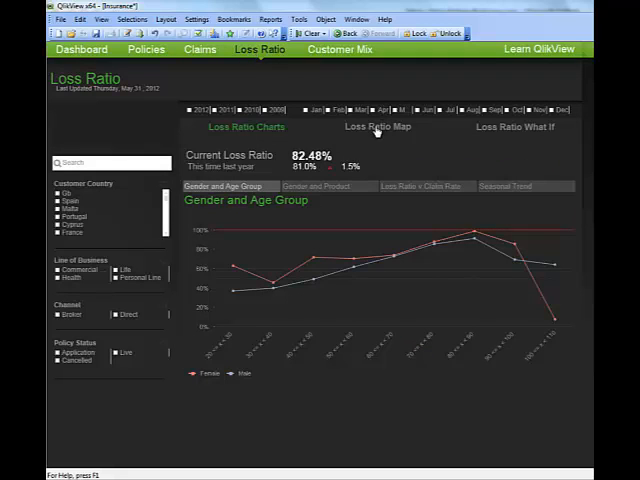
left_click(377, 127)
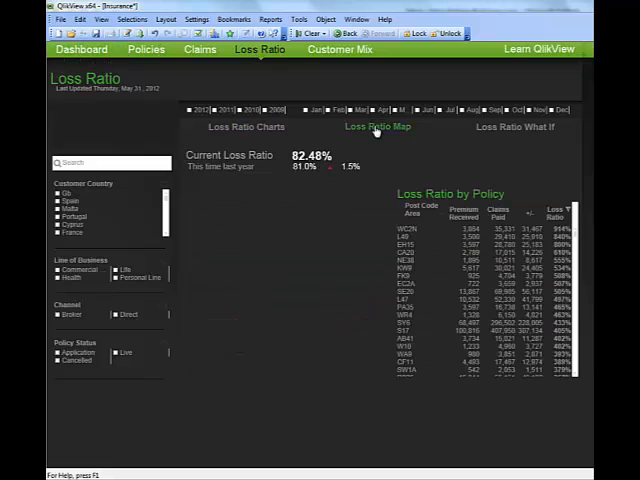
left_click(377, 127)
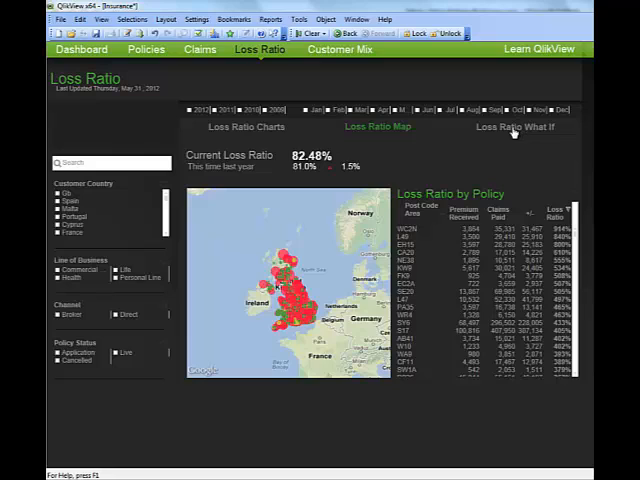
left_click(514, 127)
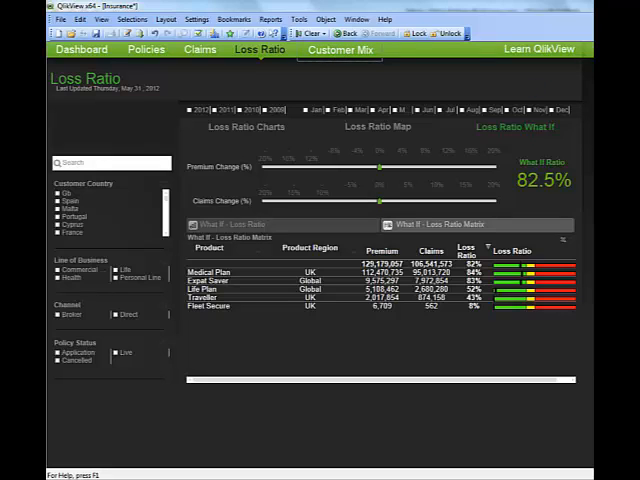
Step: Switch to the Customer Mix sheet showing age, gender, marital status and product
left_click(339, 49)
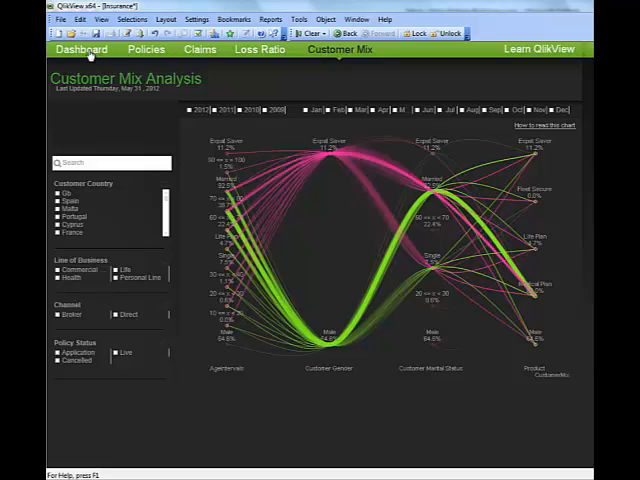
Step: Go back to the main Insurance Dashboard sheet
left_click(81, 49)
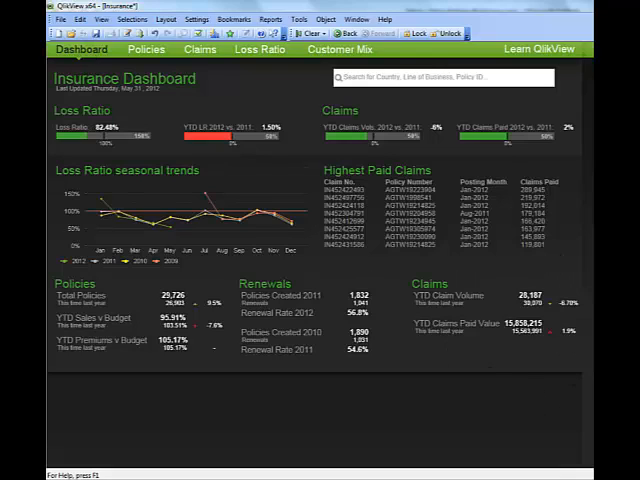
mouse_move(584, 369)
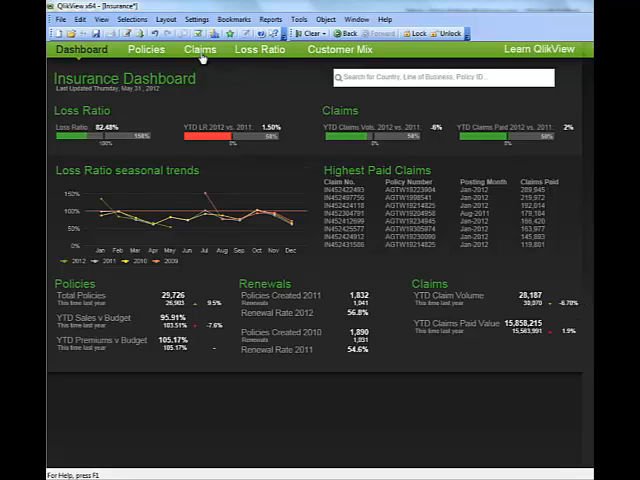
Step: Switch to the Claims Trend sheet showing claims over time and claim detail
left_click(200, 49)
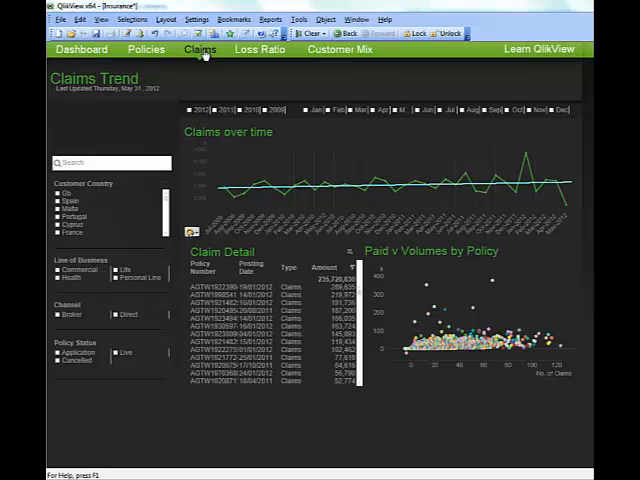
mouse_move(75, 259)
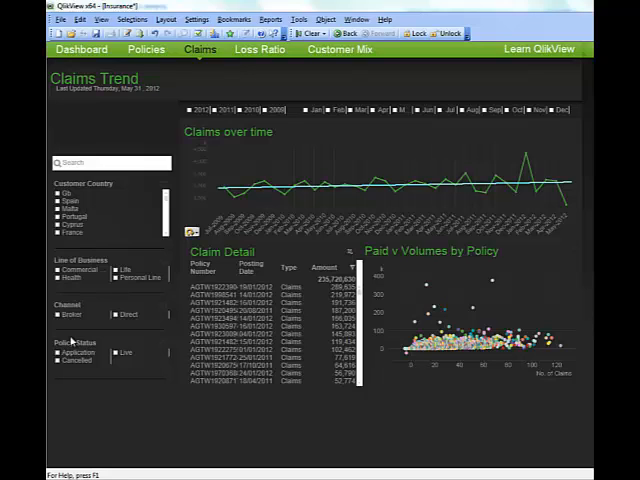
mouse_move(227, 105)
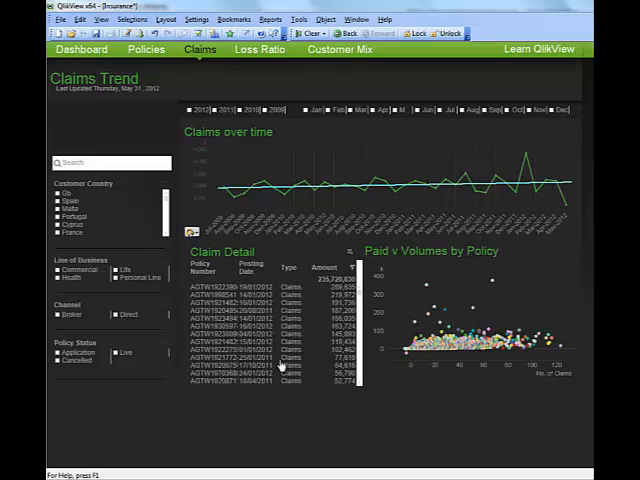
mouse_move(285, 360)
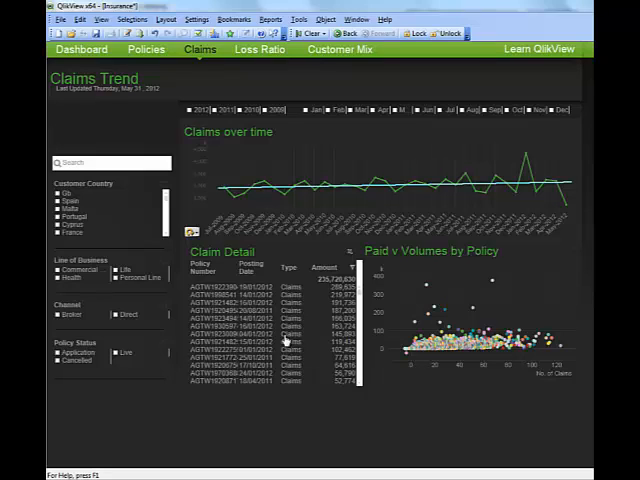
mouse_move(460, 298)
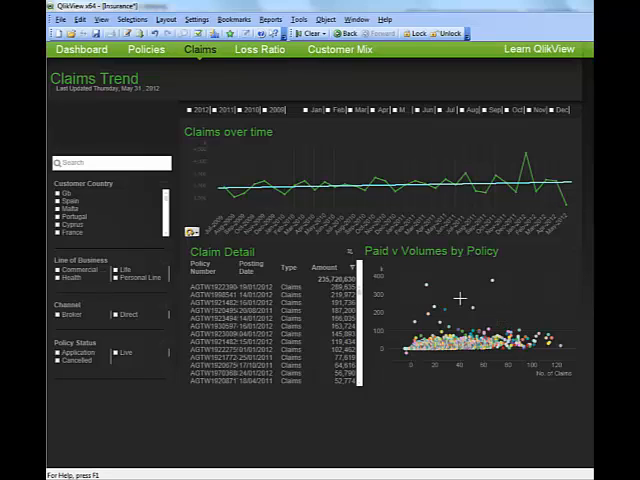
mouse_move(452, 415)
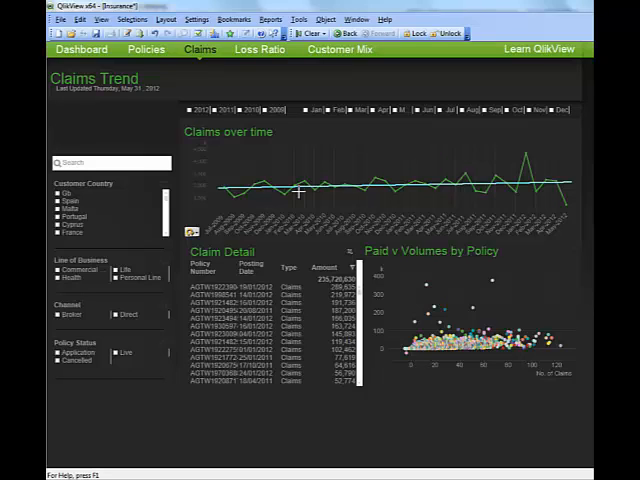
mouse_move(548, 154)
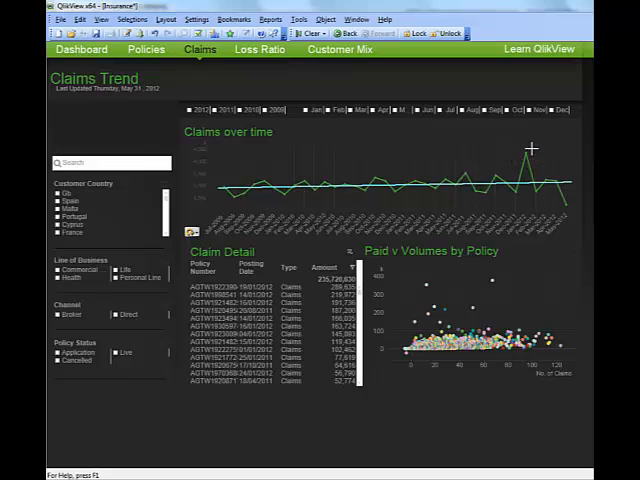
mouse_move(522, 158)
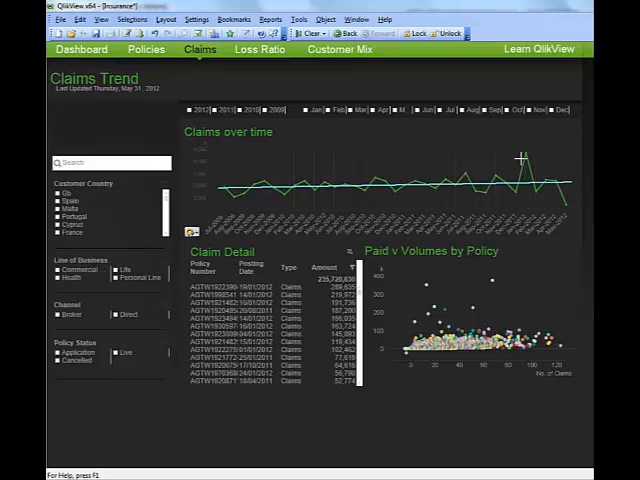
mouse_move(513, 148)
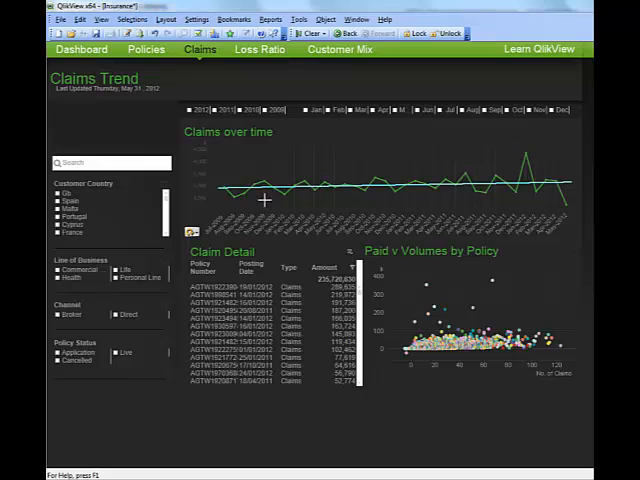
mouse_move(210, 230)
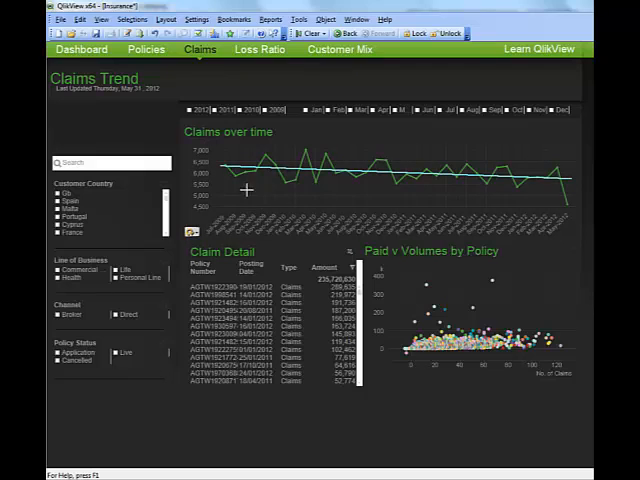
mouse_move(410, 183)
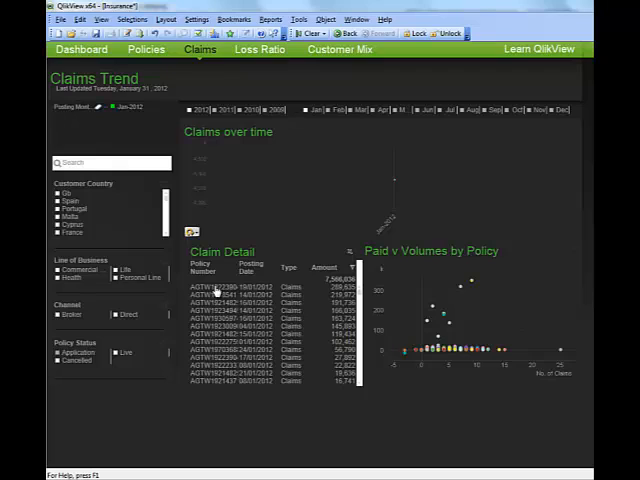
Step: Select the two largest claiming policies in the Claim Detail table
left_click(210, 293)
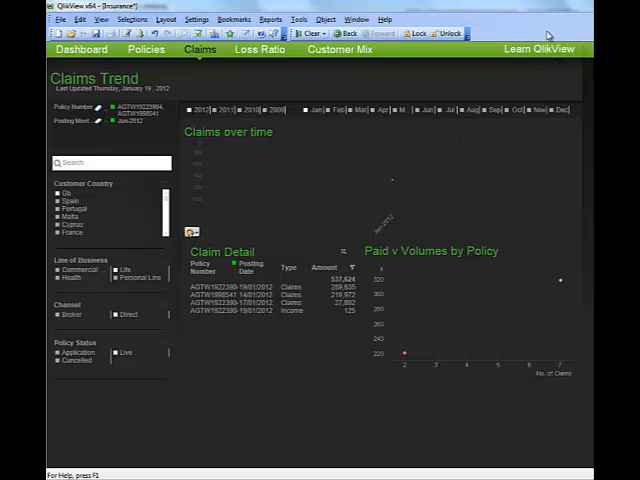
mouse_move(537, 55)
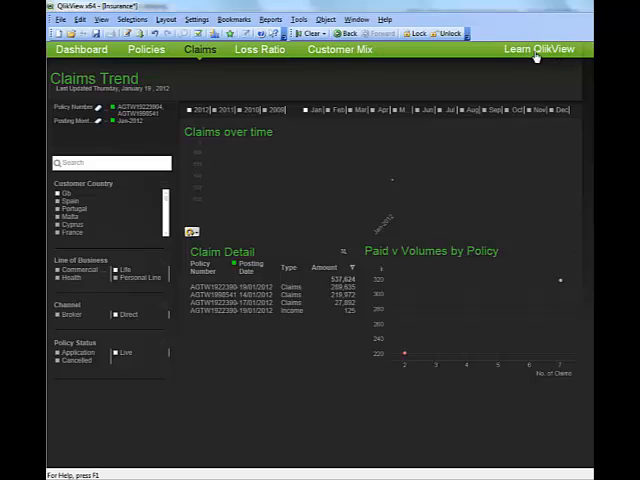
left_click(539, 49)
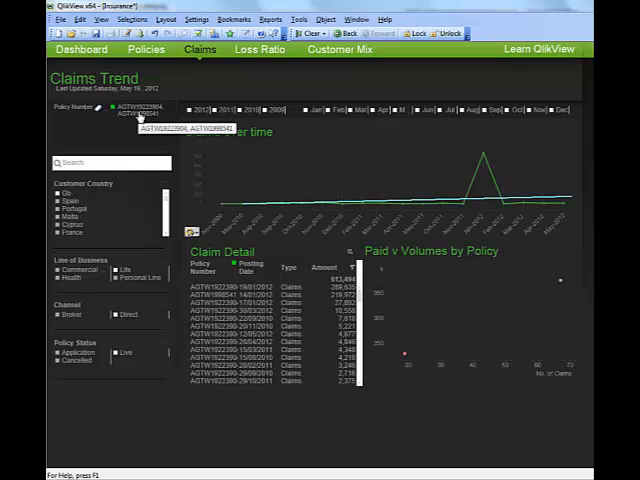
Step: Bring up the options menu on the two-policy Policy Number selection to exclude them
right_click(135, 110)
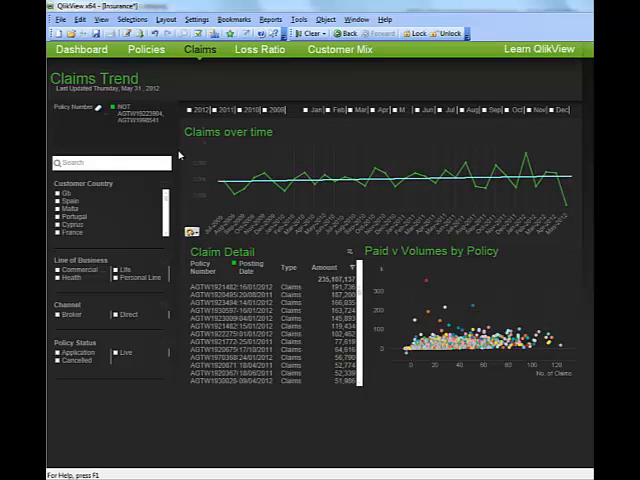
mouse_move(540, 178)
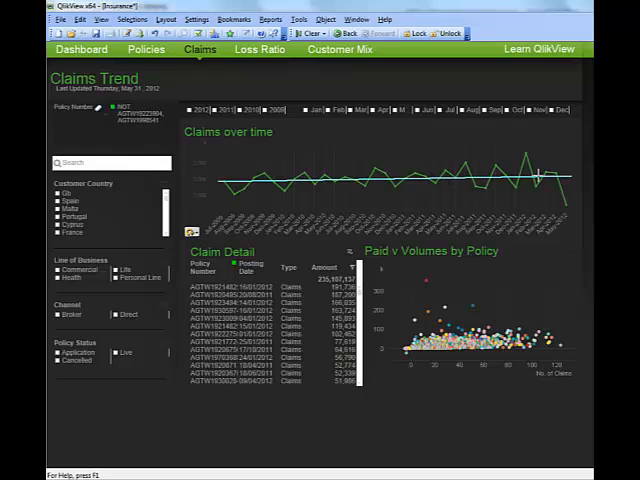